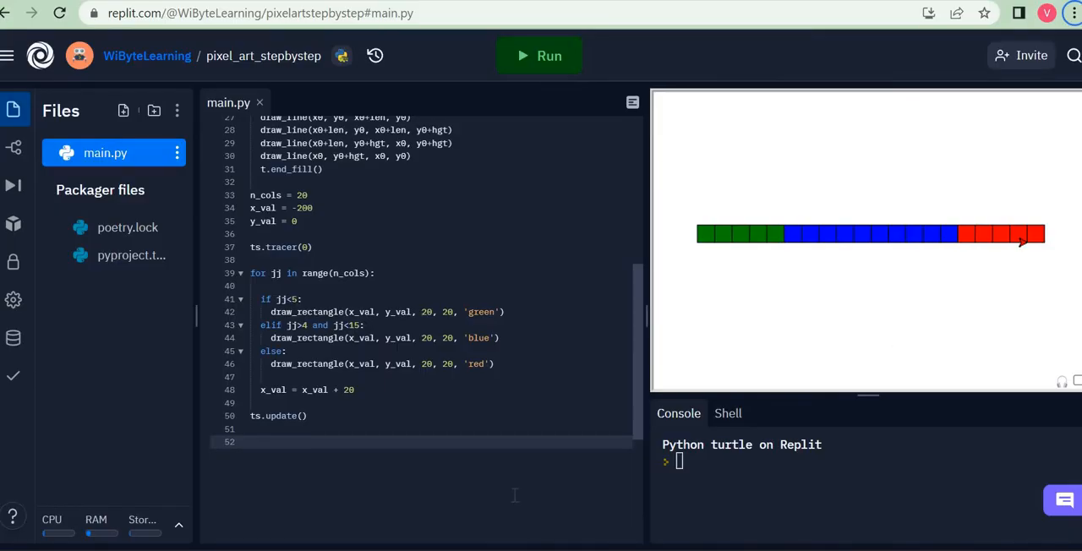
pyautogui.moveTo(768, 237)
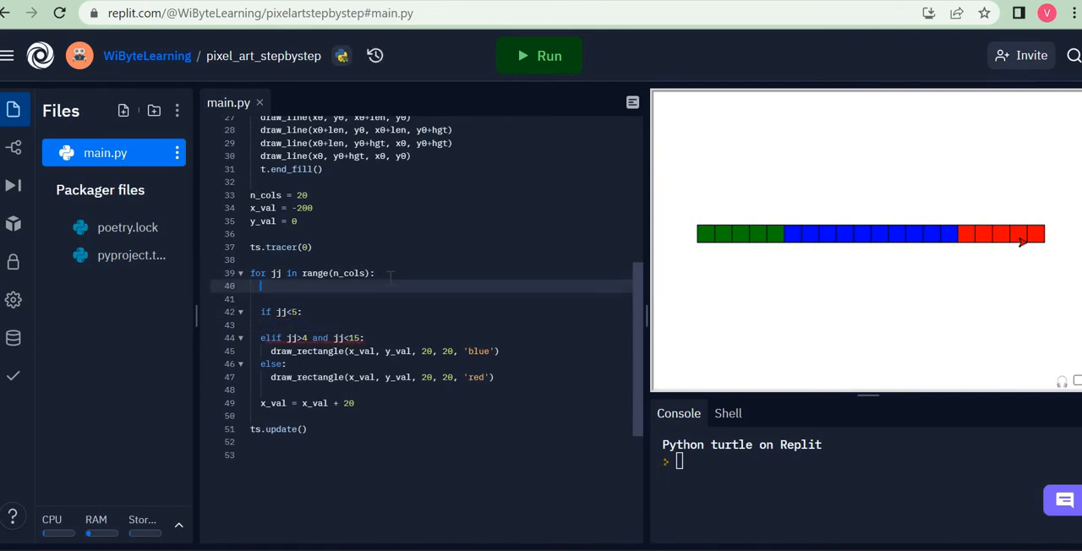
# Step: Replace the colour conditionals with a single draw_rectangle(x_val, y_val, 20, 20, 'green') call
pyautogui.write("draw_rectangle(x_val, y_val, 20, 20, 'green')")
pyautogui.click(436, 298)
pyautogui.write('x_val = x_val + 20')
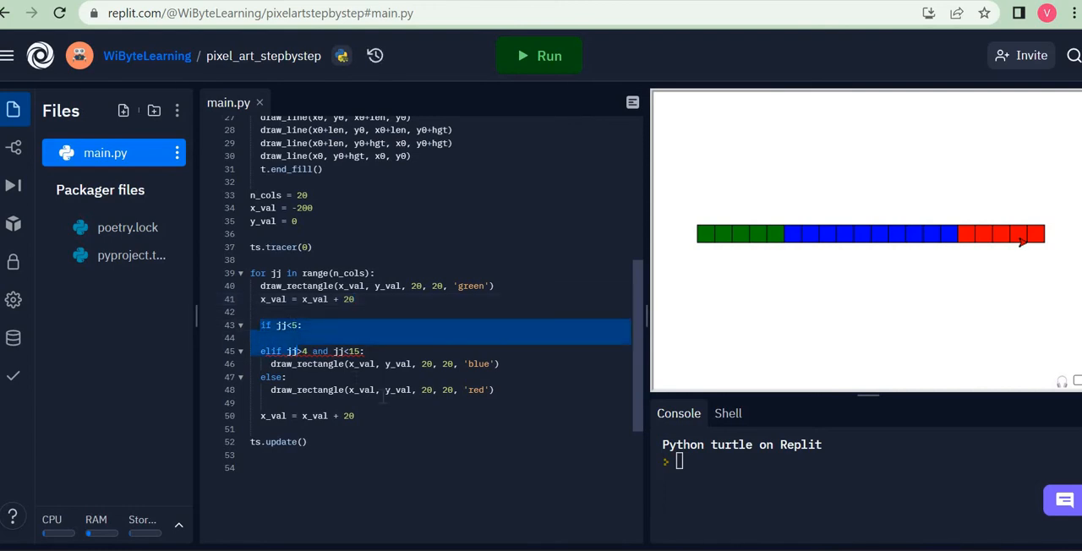
pyautogui.press('Delete')
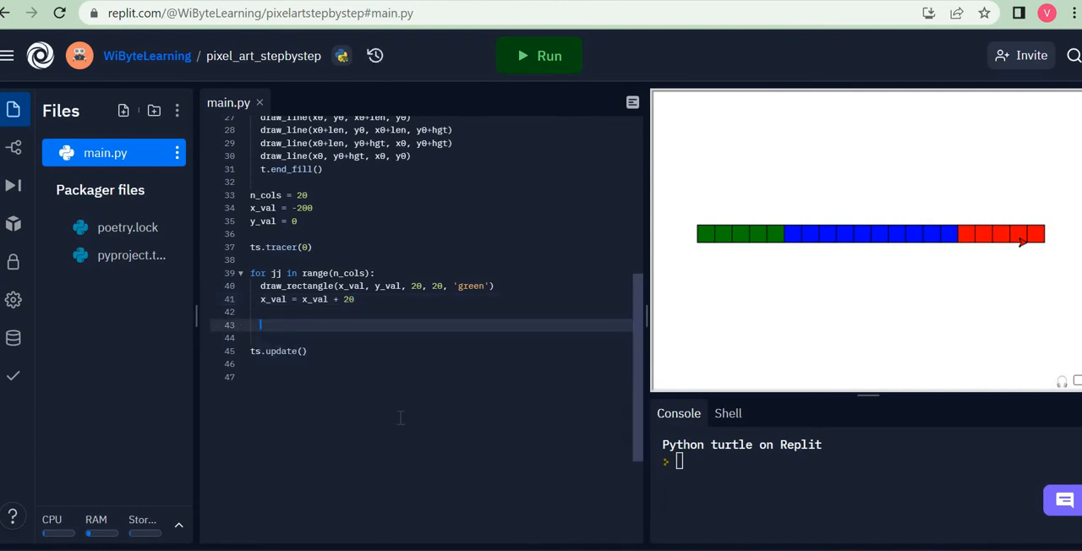
pyautogui.press('Backspace')
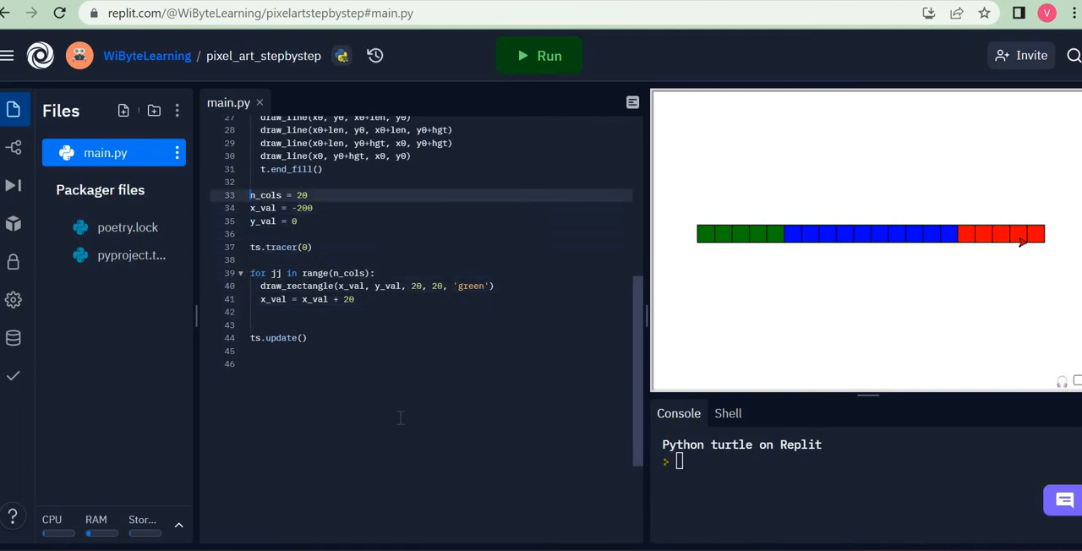
# Step: Set the starting coordinates to x_val = -150 and y_val = 150
pyautogui.click(287, 208)
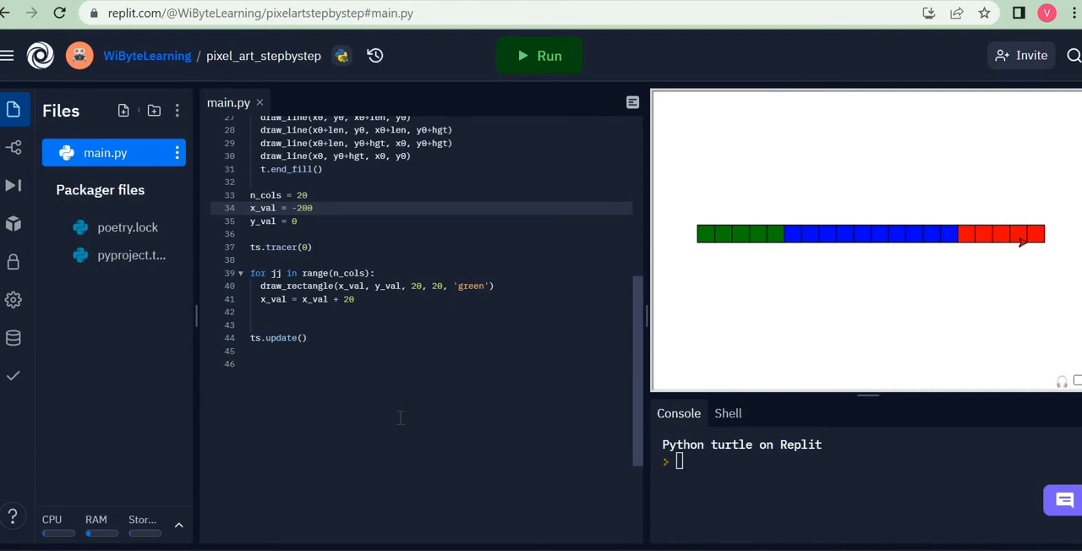
pyautogui.write('--10')
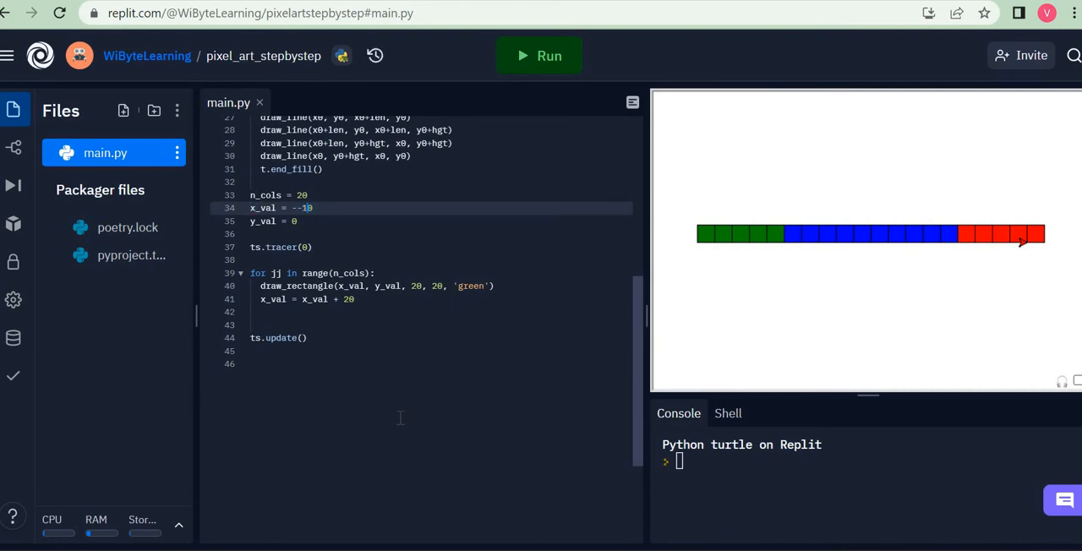
pyautogui.write('150')
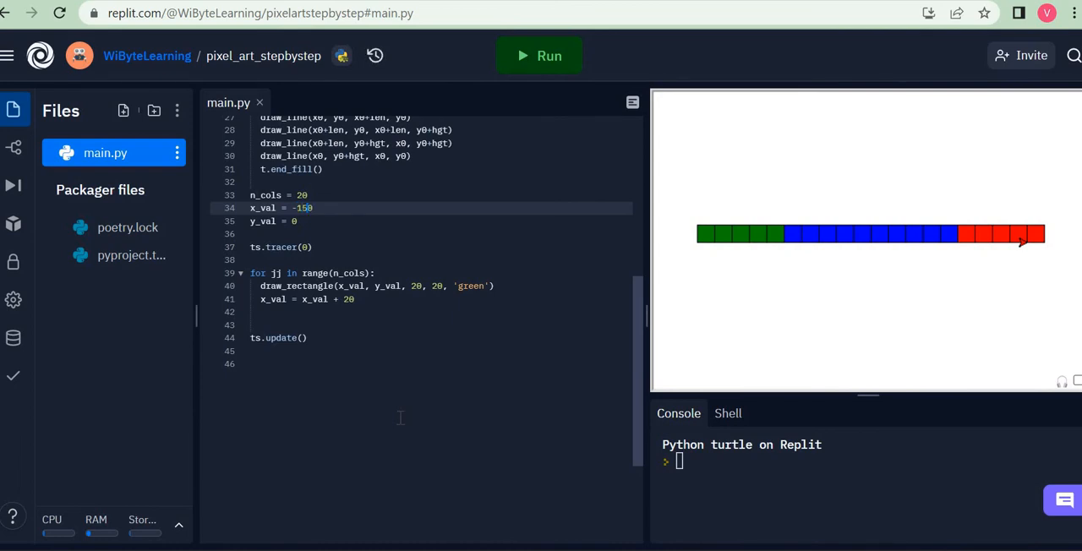
pyautogui.write('15')
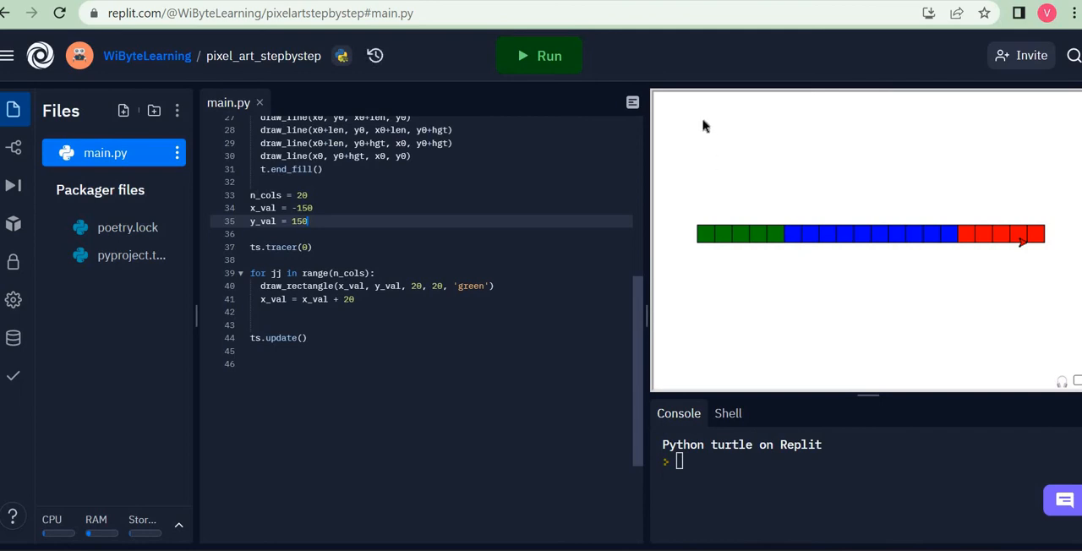
pyautogui.moveTo(426, 291)
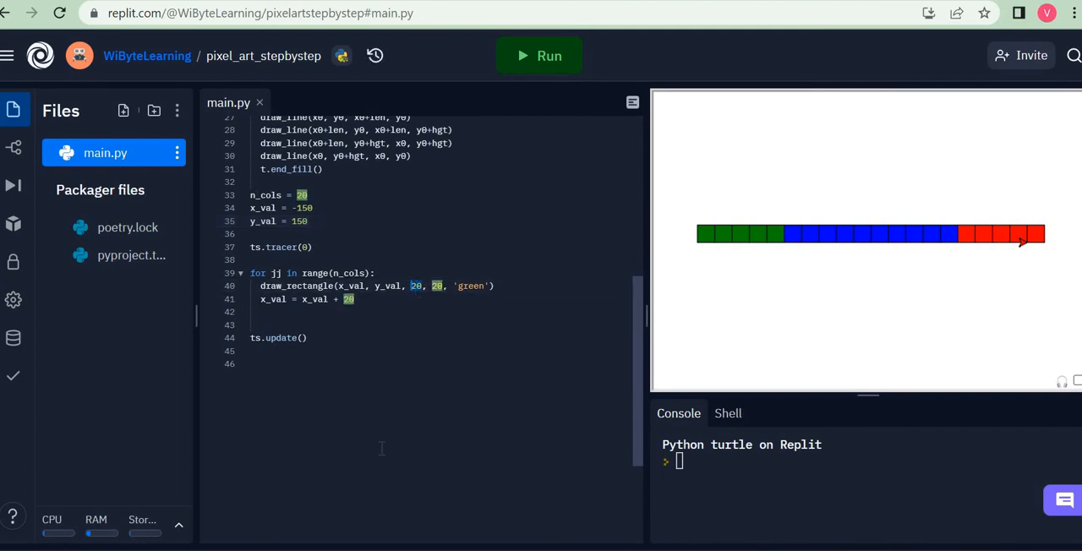
# Step: Shrink the rectangle to 15 × 15 and advance x_val by 15 each iteration
pyautogui.write('15')
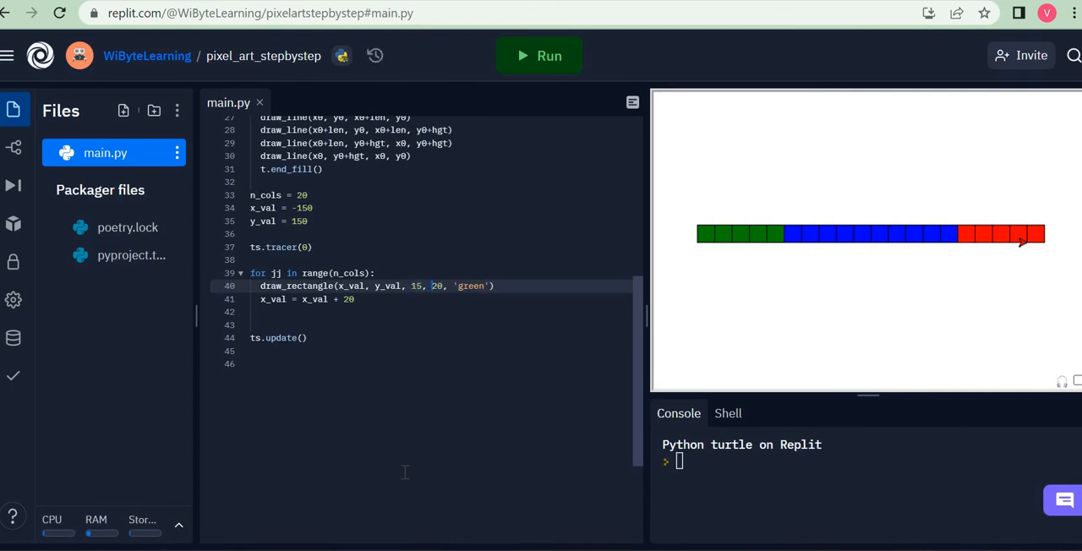
pyautogui.write('1')
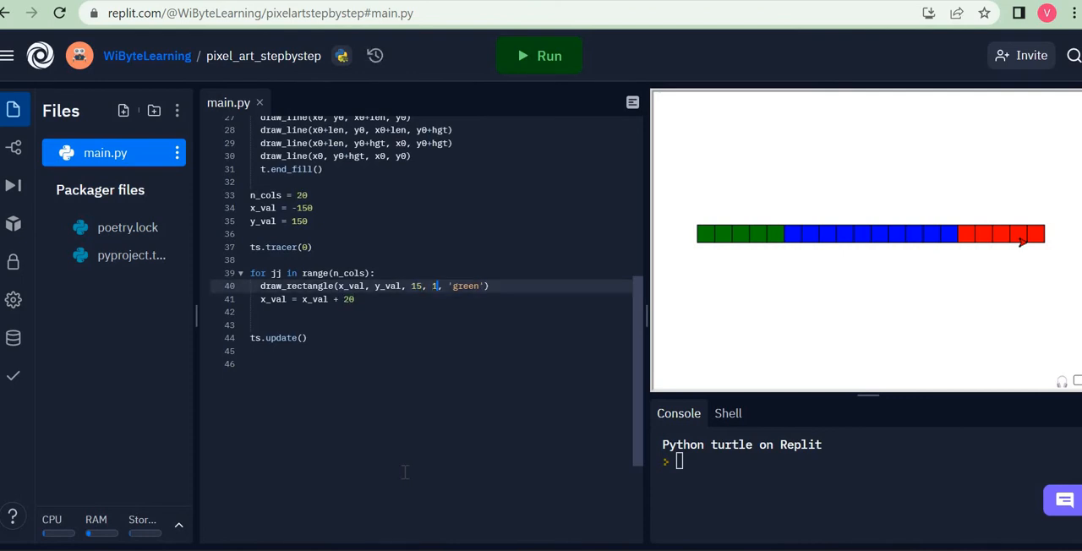
pyautogui.write('5')
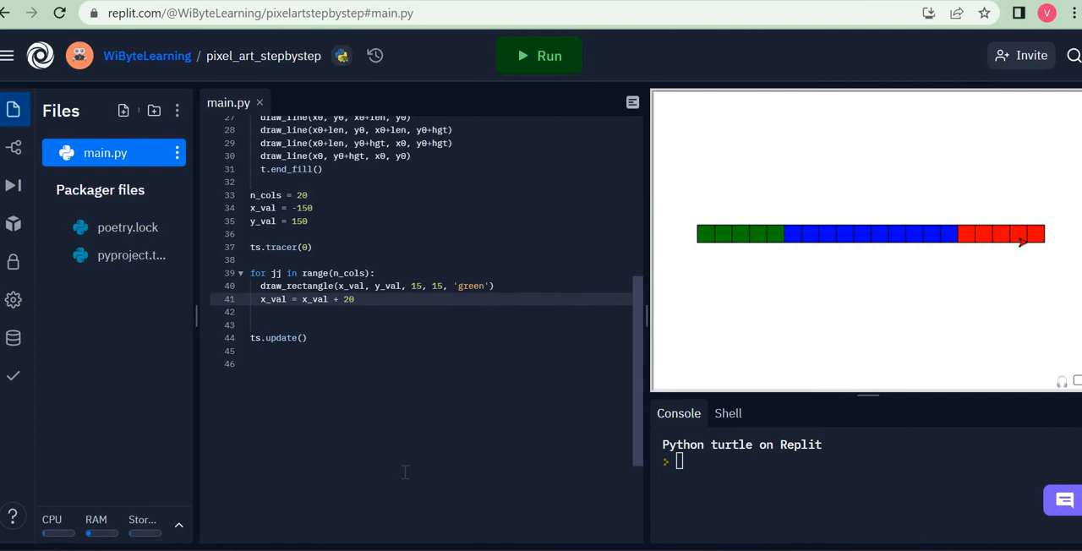
pyautogui.press('Backspace')
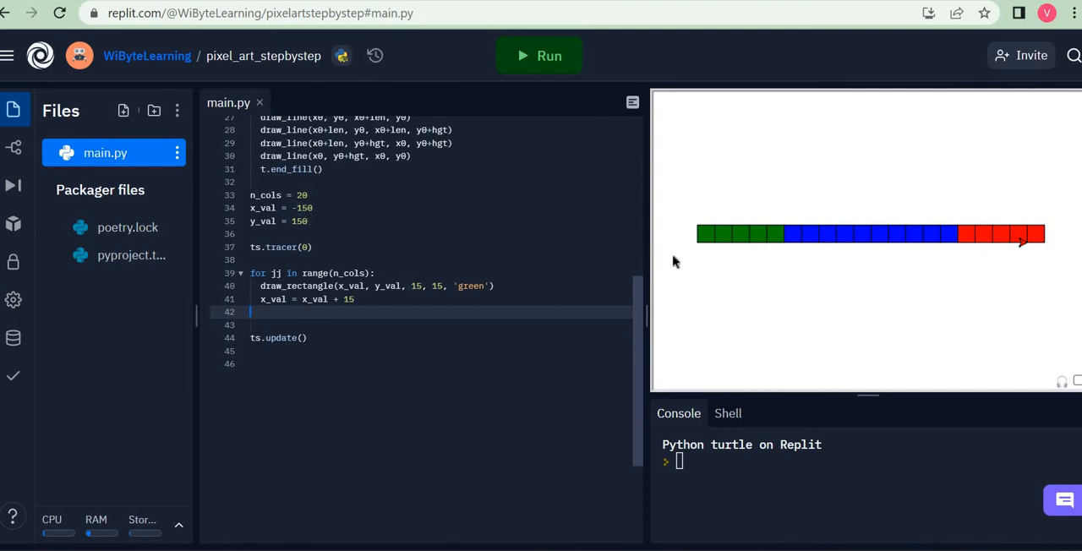
pyautogui.moveTo(876, 267)
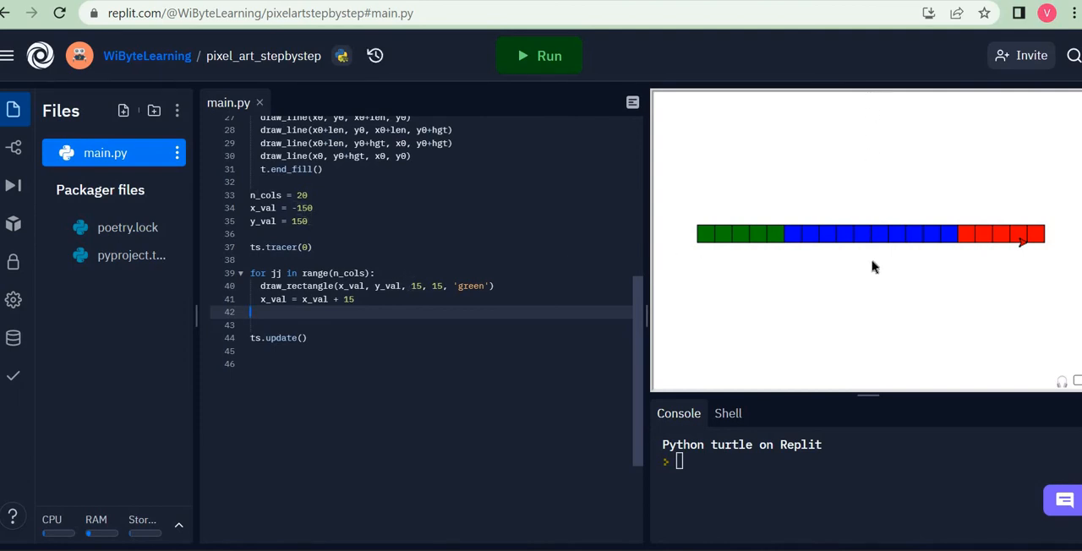
pyautogui.moveTo(855, 128)
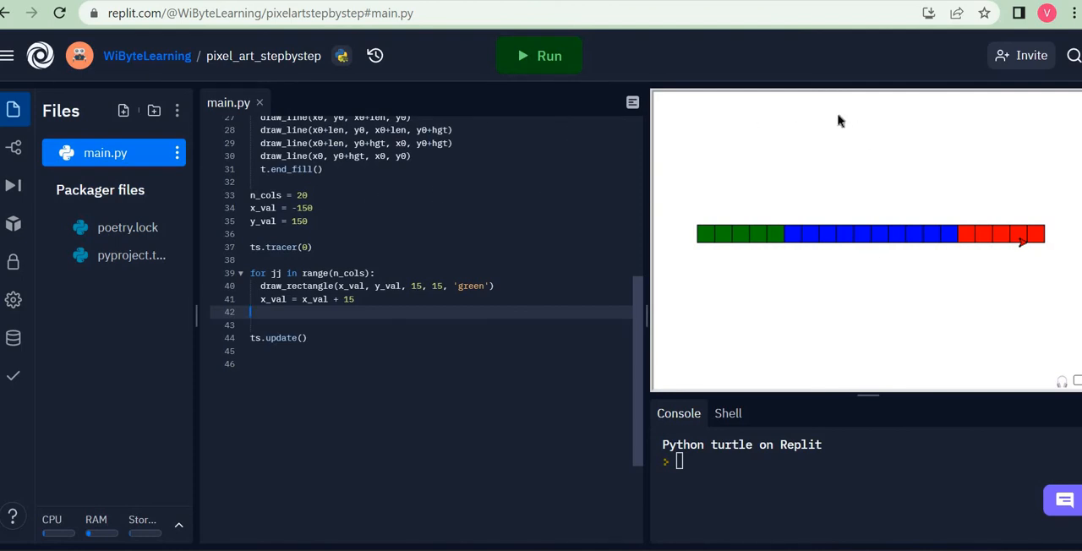
pyautogui.moveTo(835, 135)
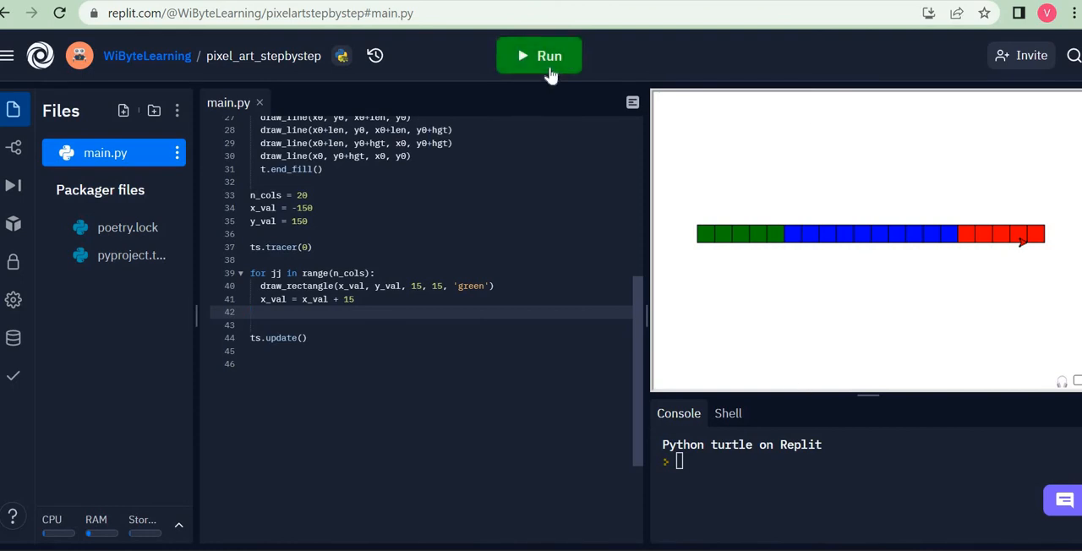
# Step: Run the script to draw a single row of small green squares
pyautogui.click(538, 56)
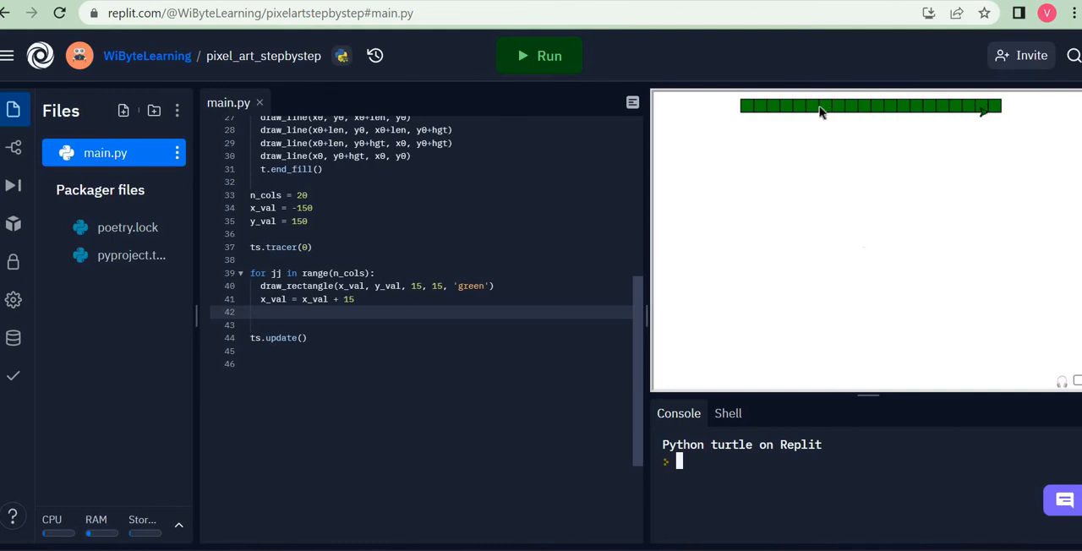
pyautogui.moveTo(741, 359)
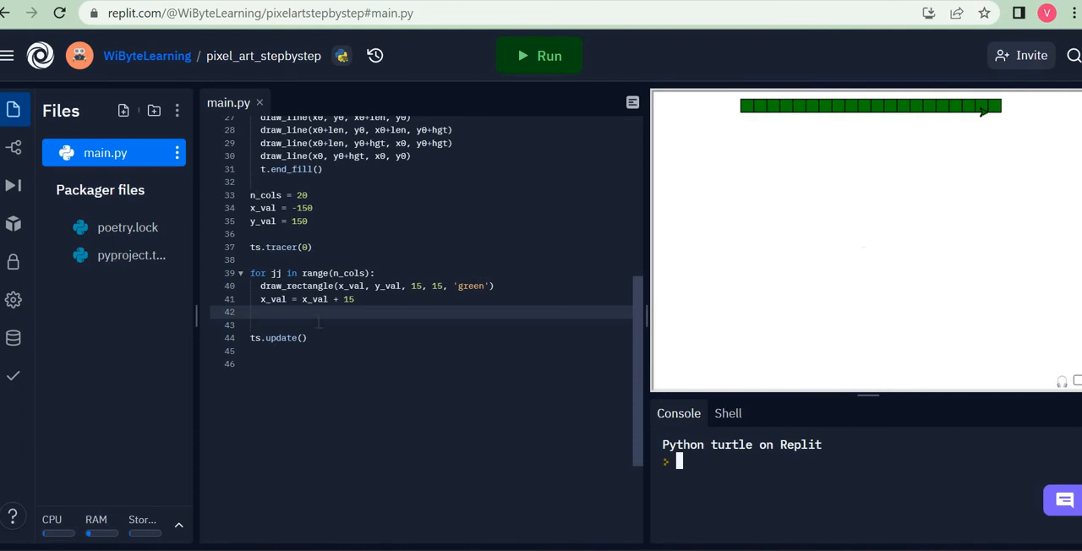
# Step: Add n_rows = 20 for the outer row loop
pyautogui.write('n_')
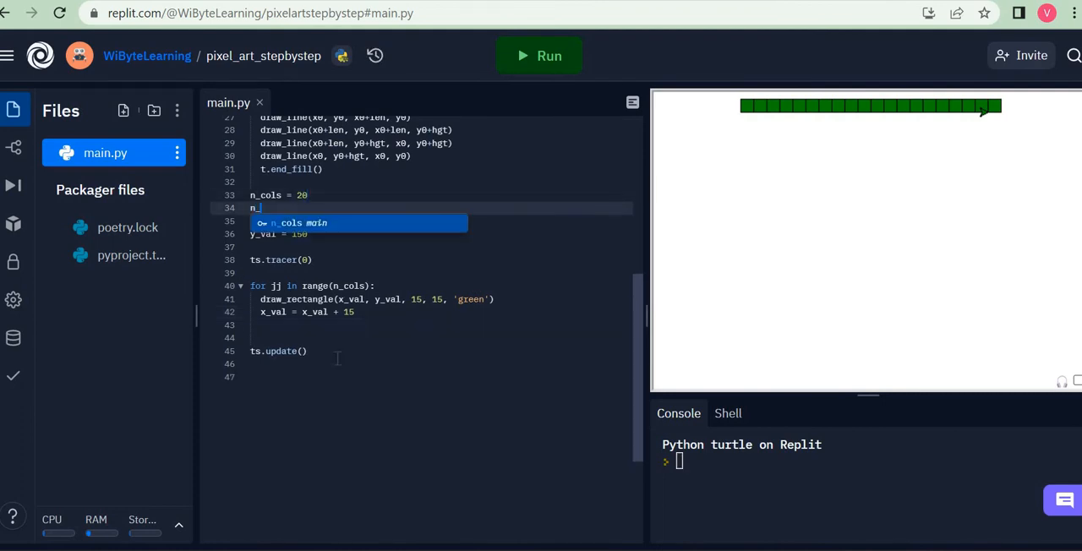
pyautogui.write('rows =')
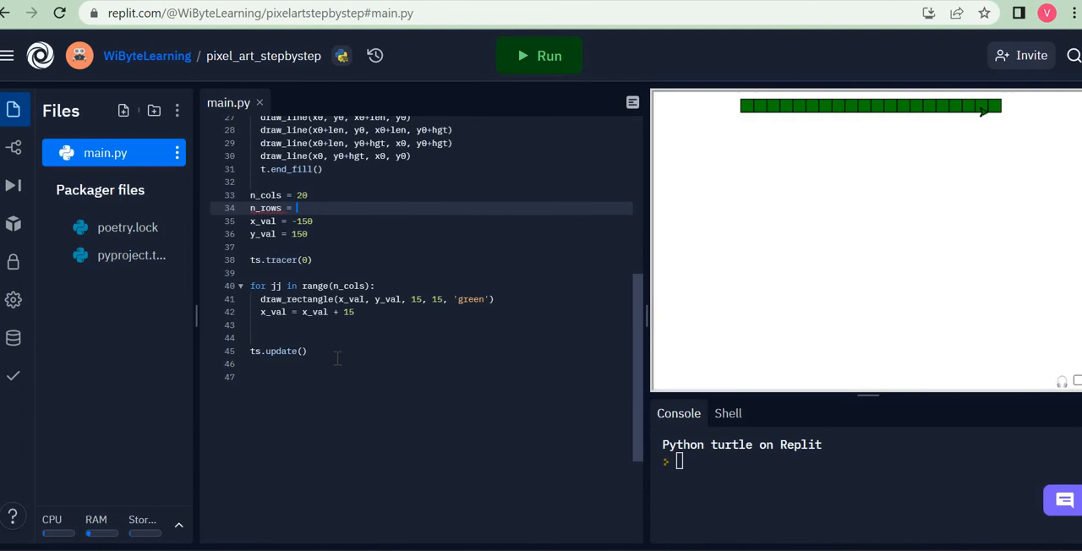
pyautogui.write('20')
pyautogui.write('for kk in range(n_rows):')
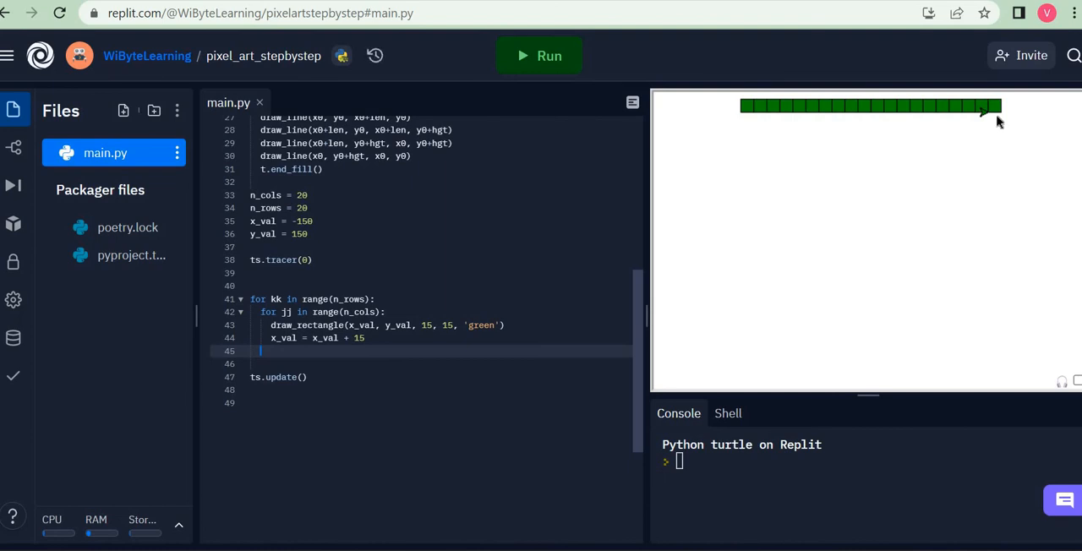
pyautogui.moveTo(812, 132)
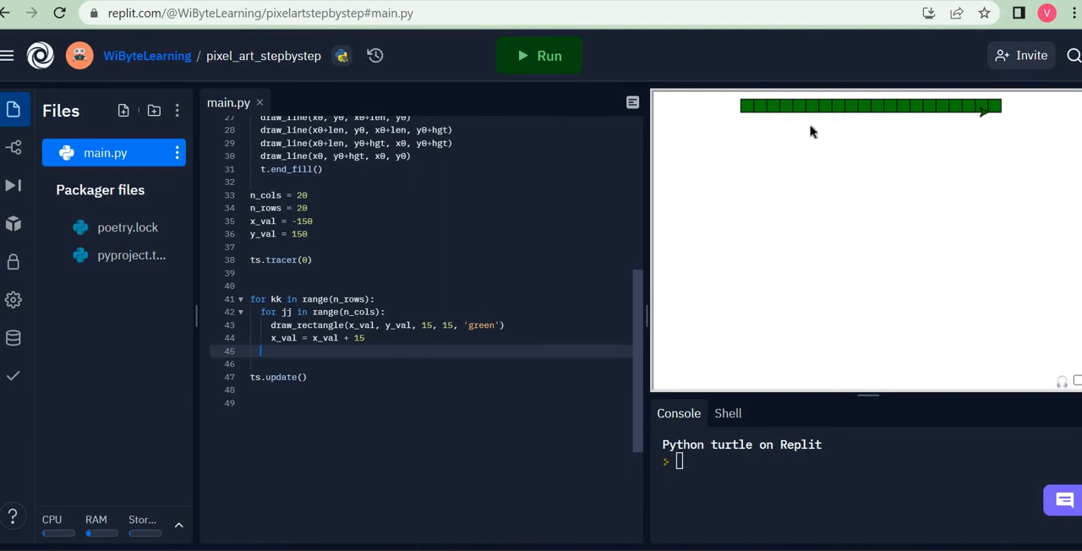
pyautogui.moveTo(666, 308)
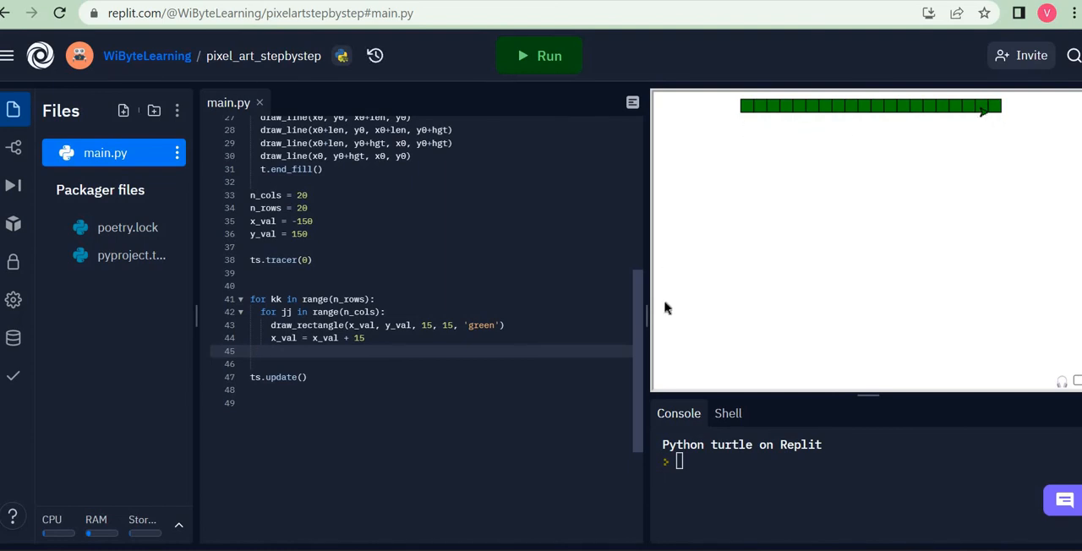
# Step: After each row, reset x_val to -150 and lower y_val by 15
pyautogui.write('x_val')
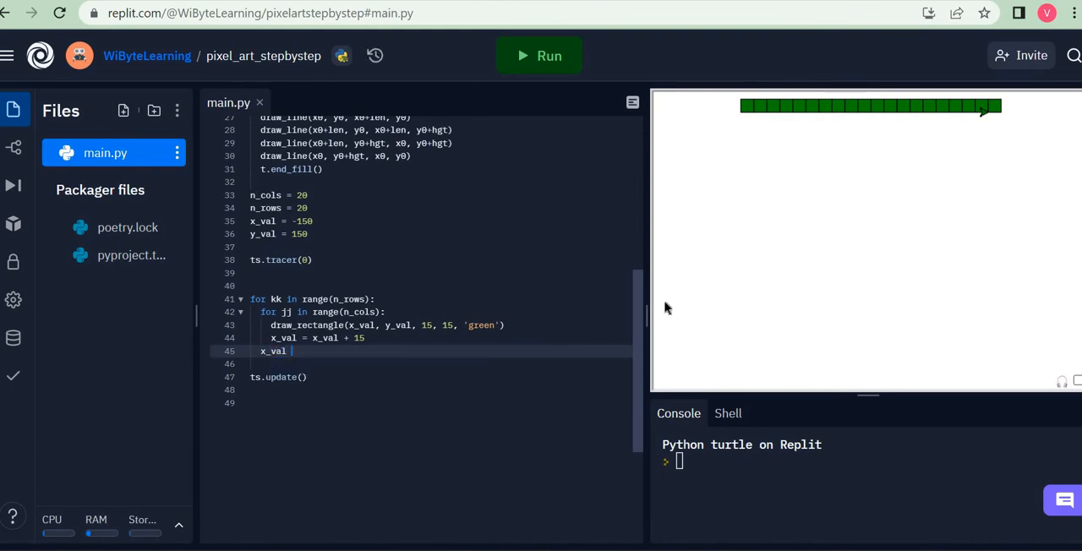
pyautogui.write('= -150')
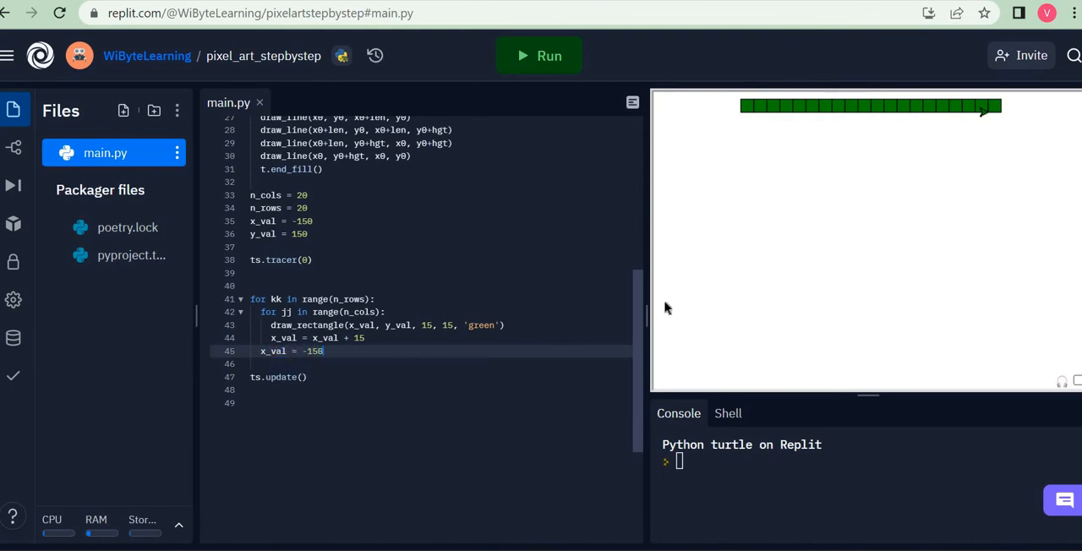
pyautogui.press('enter')
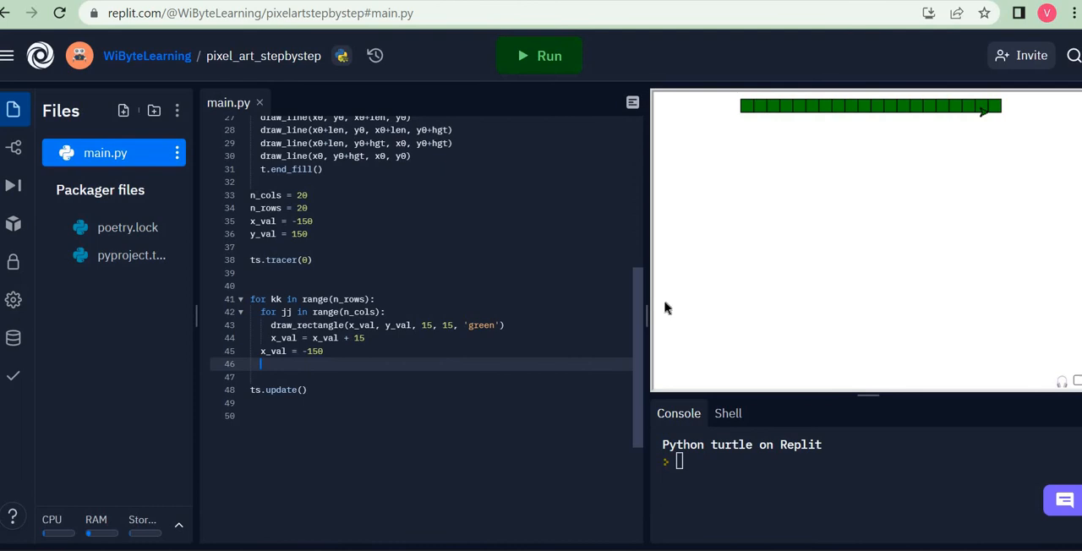
pyautogui.moveTo(989, 115)
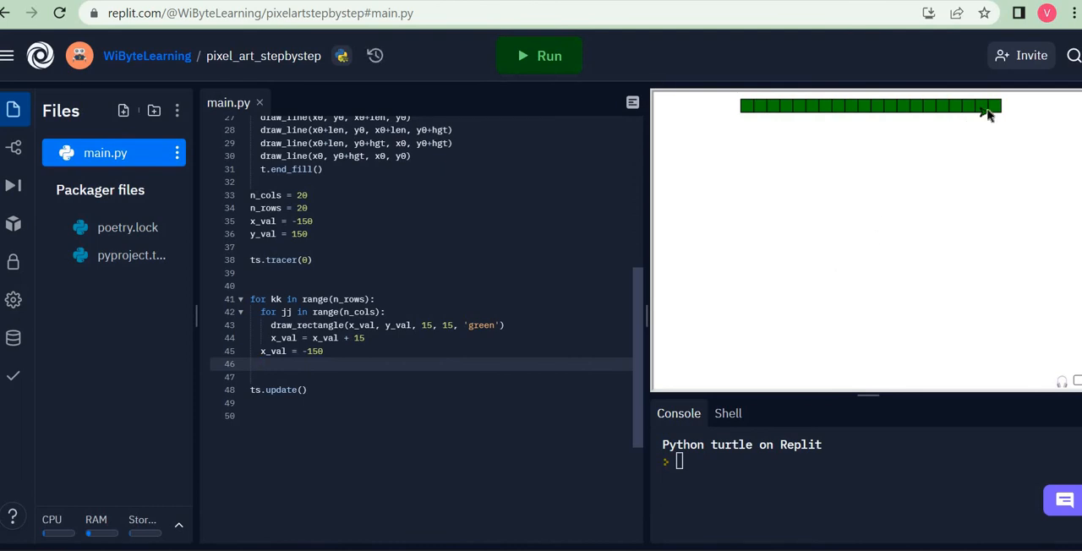
pyautogui.click(262, 364)
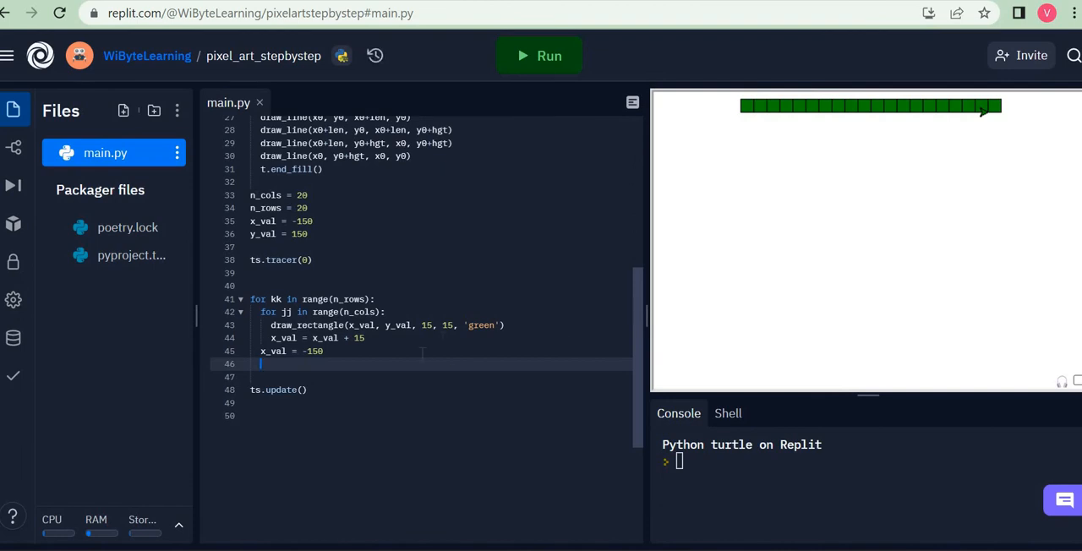
pyautogui.moveTo(733, 201)
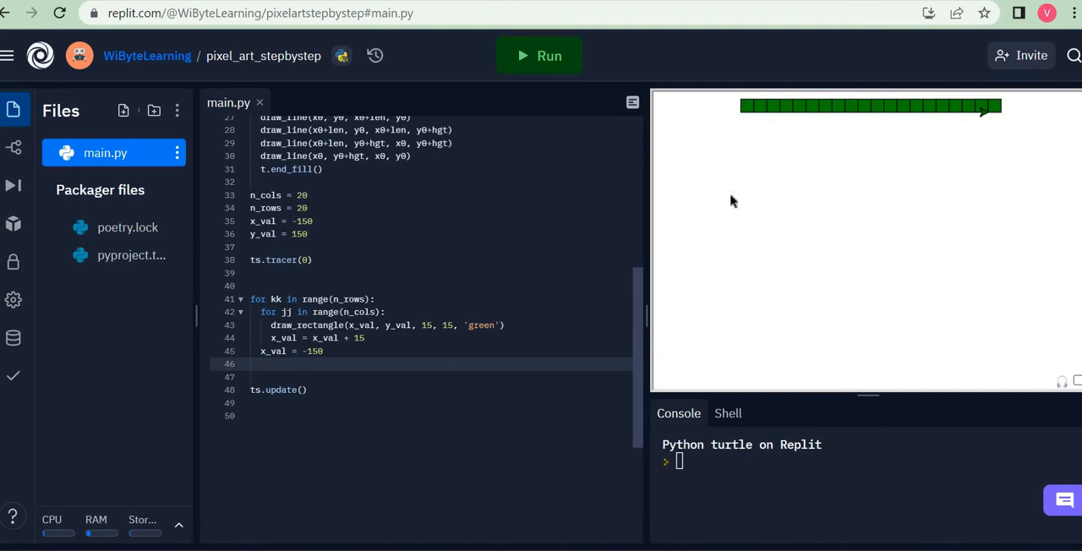
pyautogui.click(271, 364)
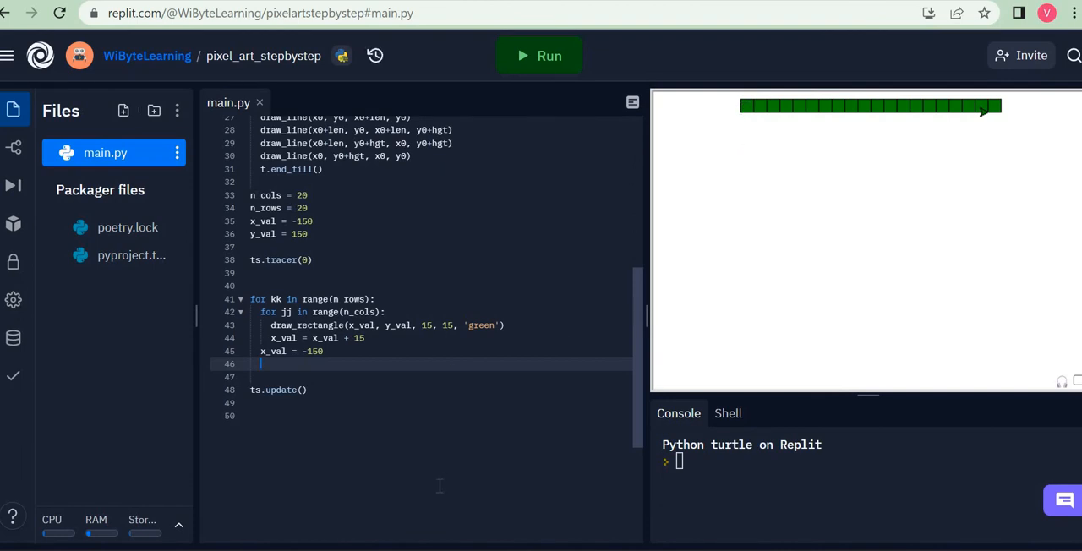
pyautogui.write('y_val = y_val')
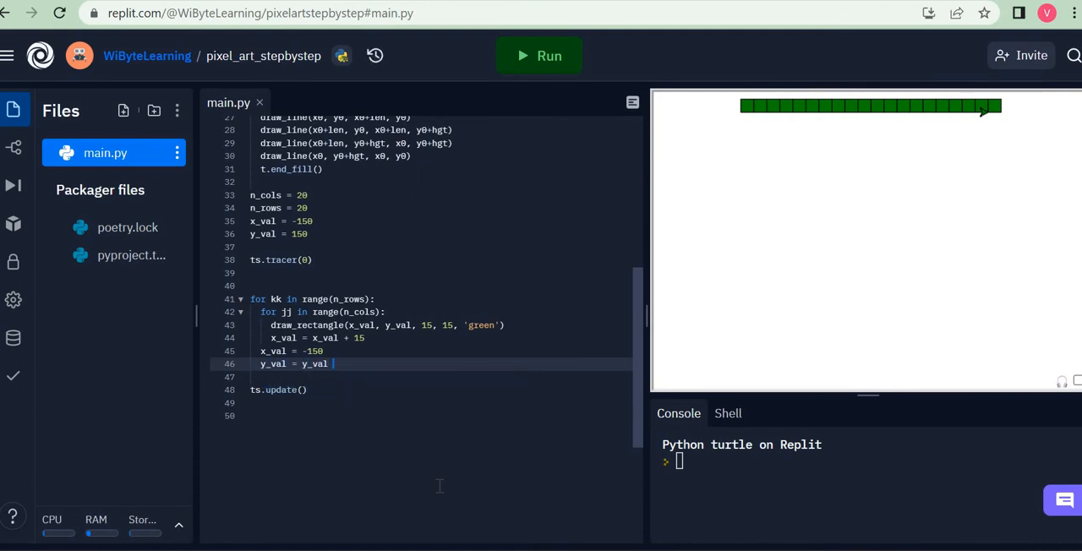
pyautogui.write('- 15')
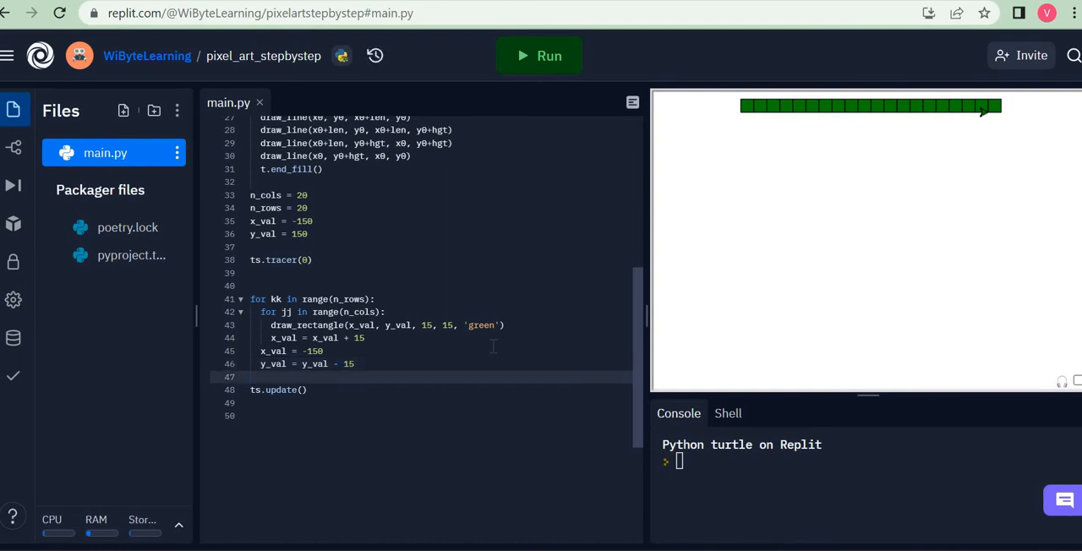
# Step: Run the grid, stop it, and rerun with tracer and update disabled to watch it draw
pyautogui.click(538, 56)
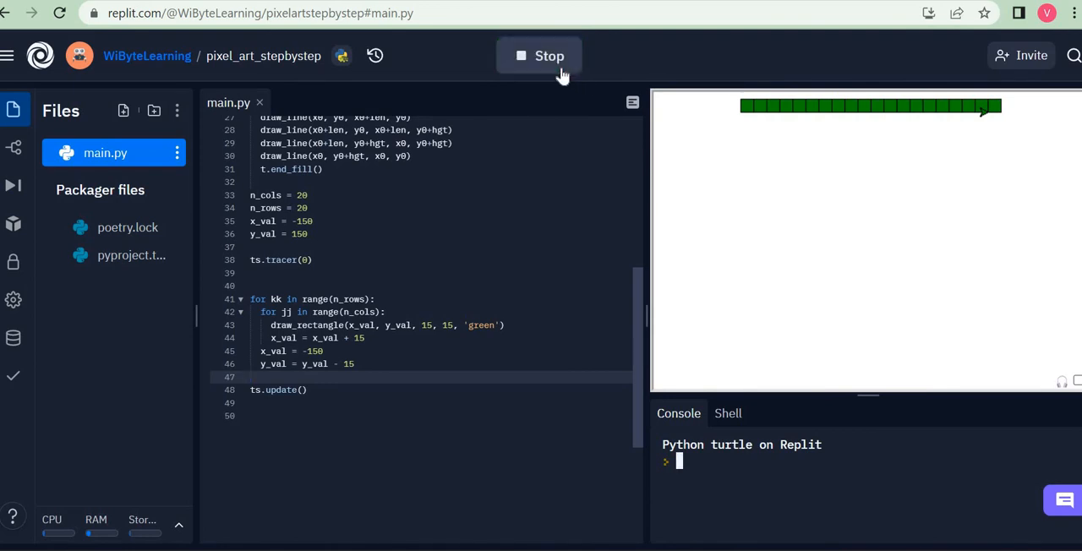
pyautogui.click(548, 56)
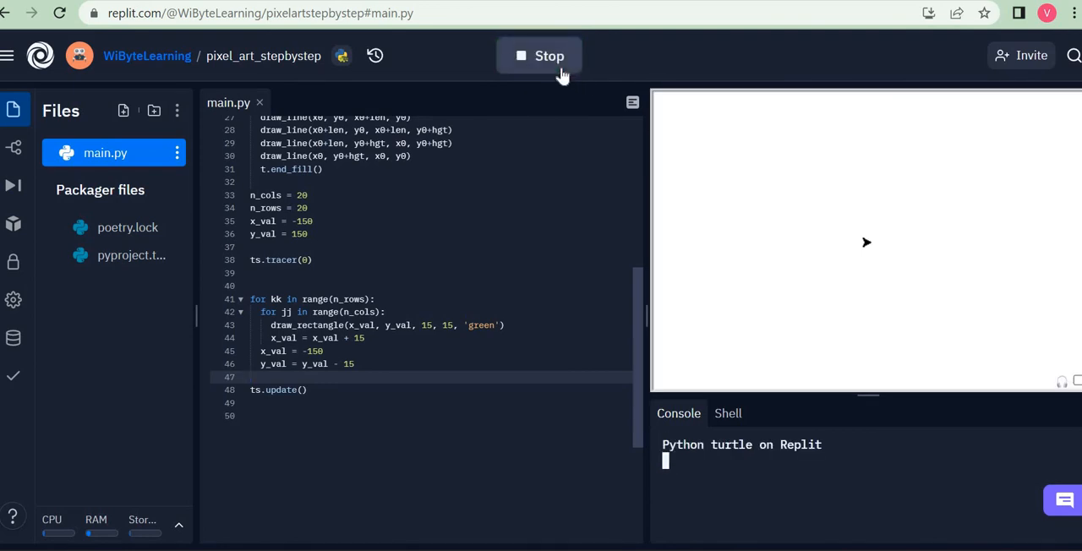
pyautogui.click(540, 55)
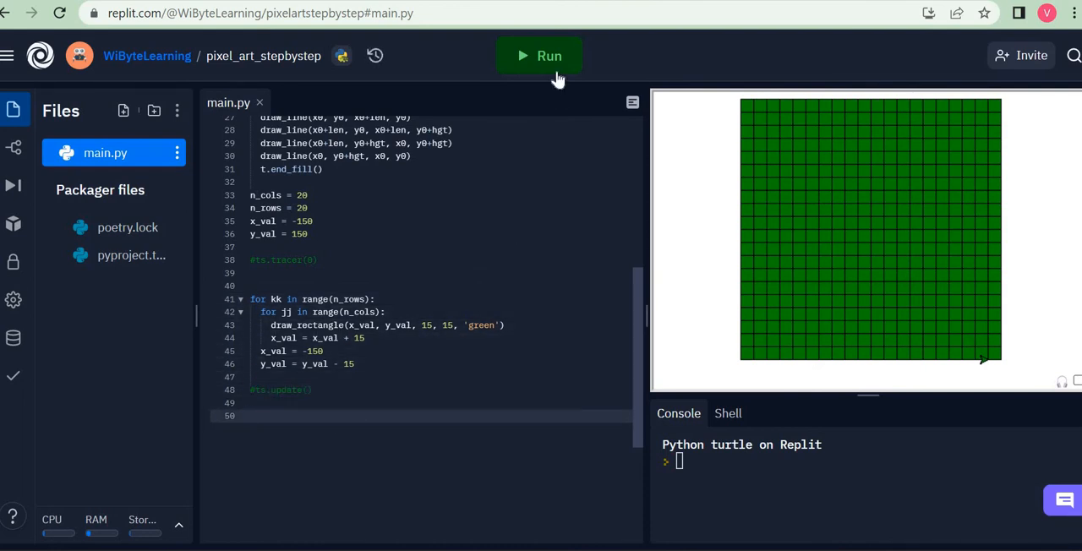
pyautogui.click(540, 55)
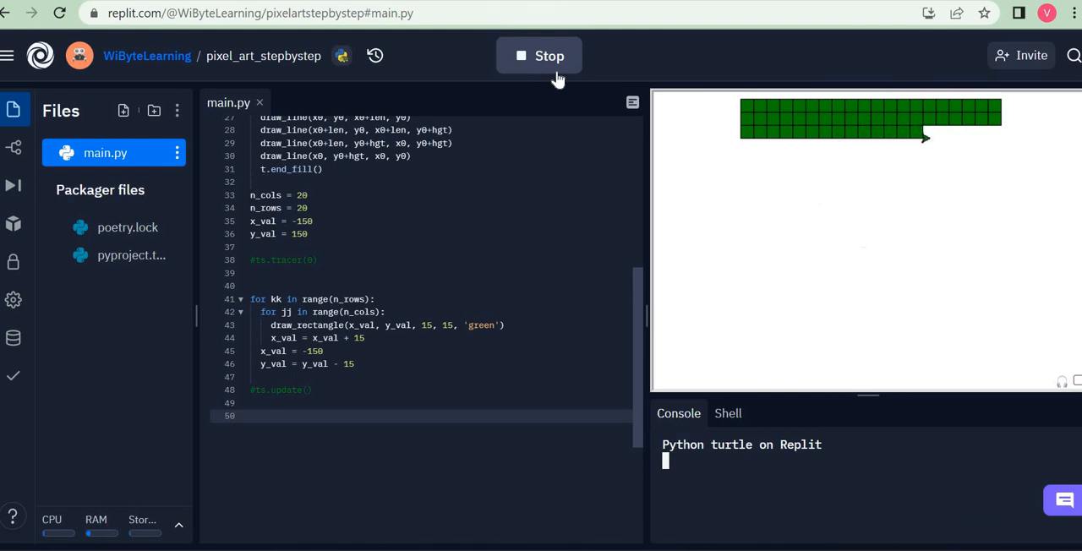
# Step: Stop the run and indent the x_val reset and y_val step into the inner loop
pyautogui.click(538, 56)
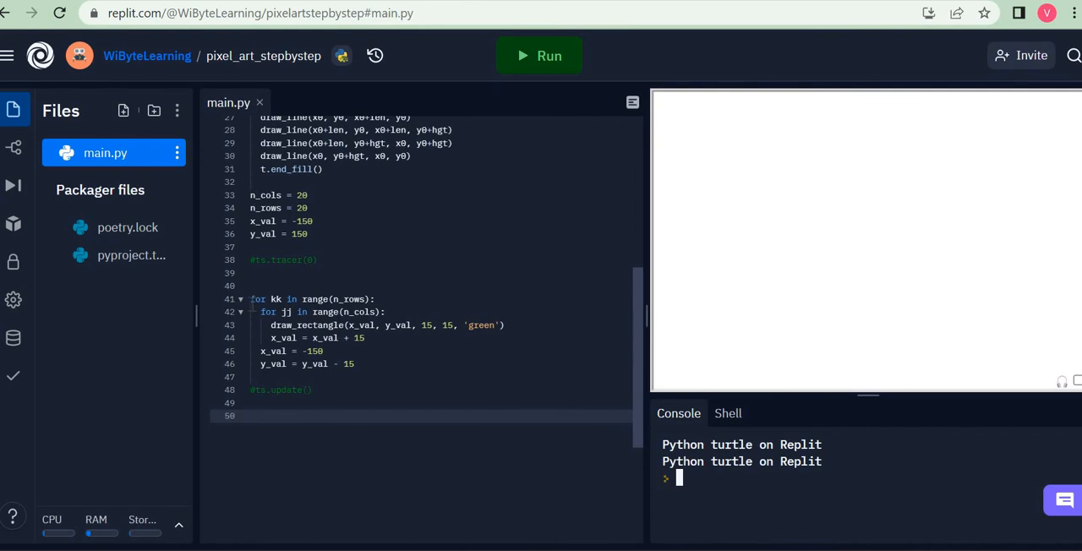
pyautogui.moveTo(466, 384)
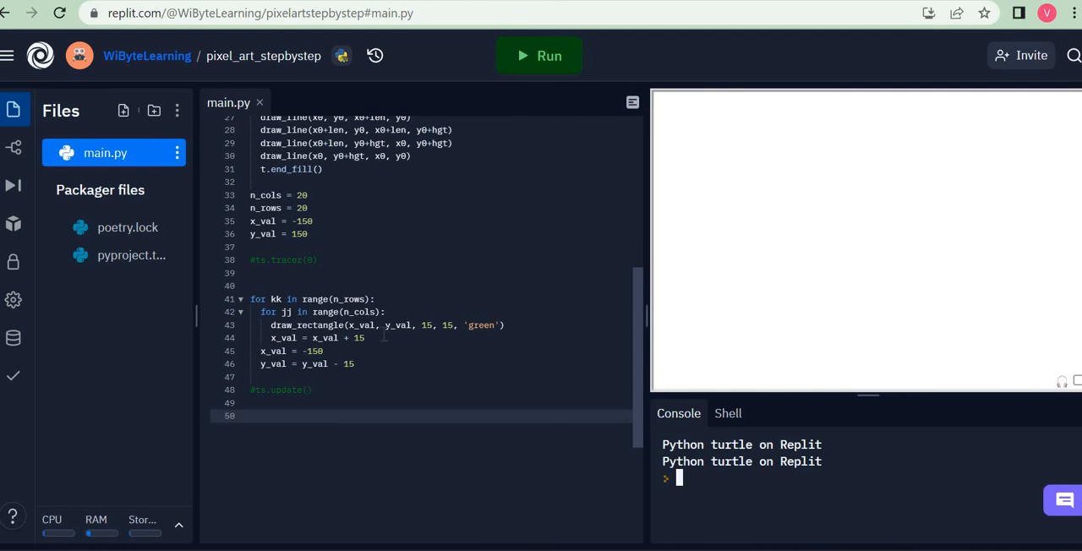
pyautogui.moveTo(289, 311); pyautogui.dragTo(366, 338)
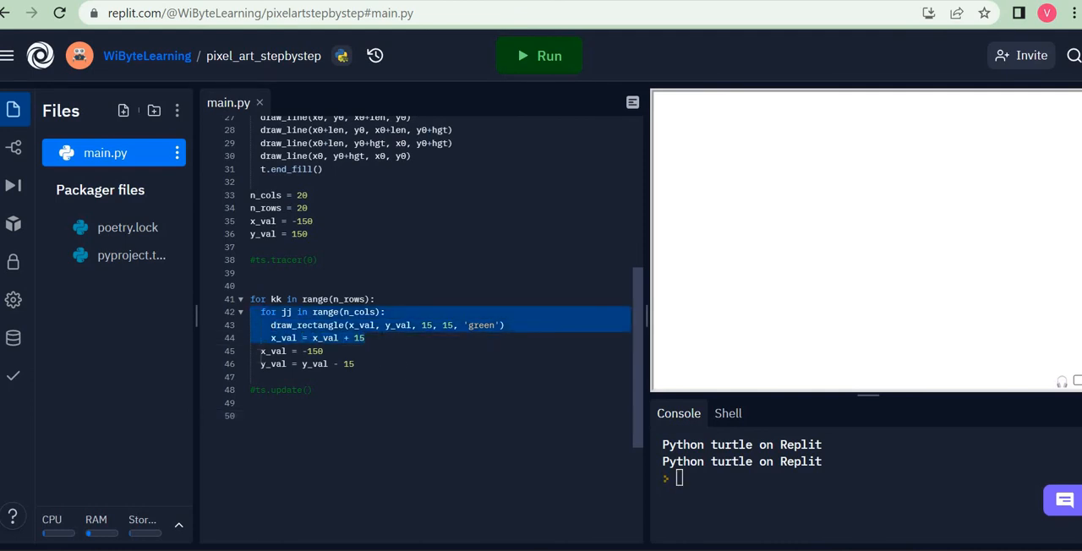
pyautogui.click(288, 351)
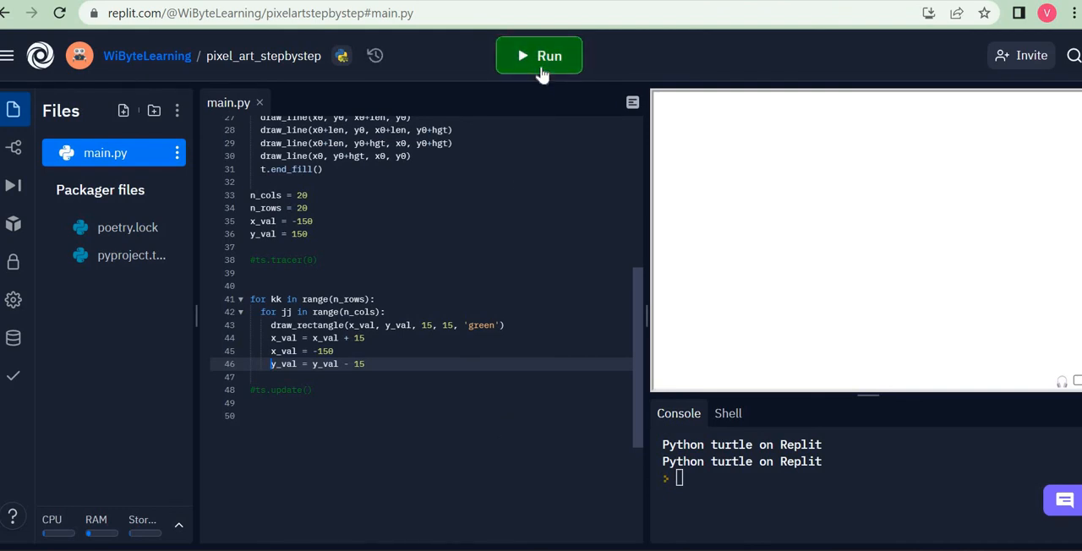
# Step: Run with the changed indentation, stop, and rerun with tracer and update restored
pyautogui.click(538, 56)
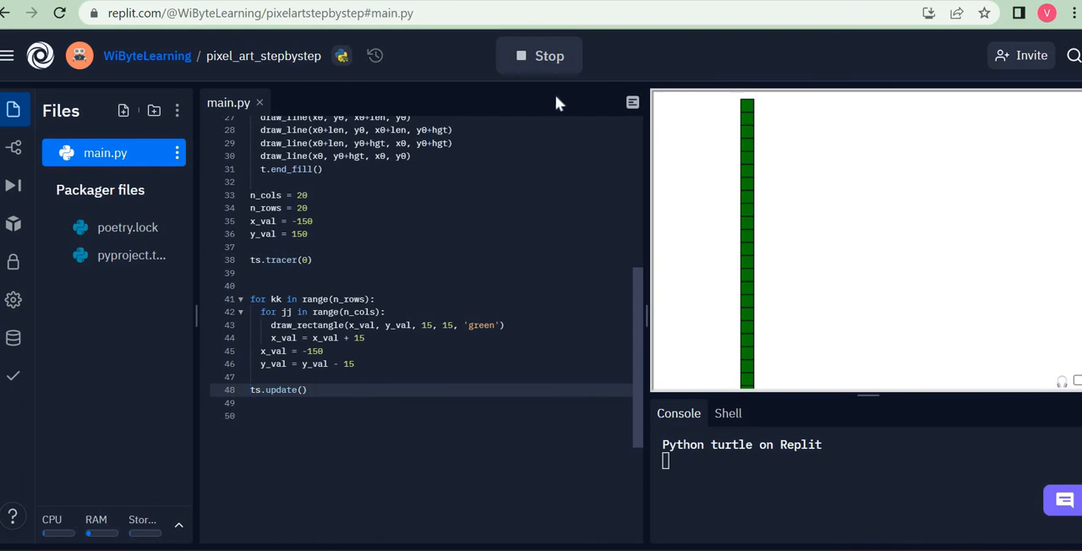
pyautogui.click(538, 56)
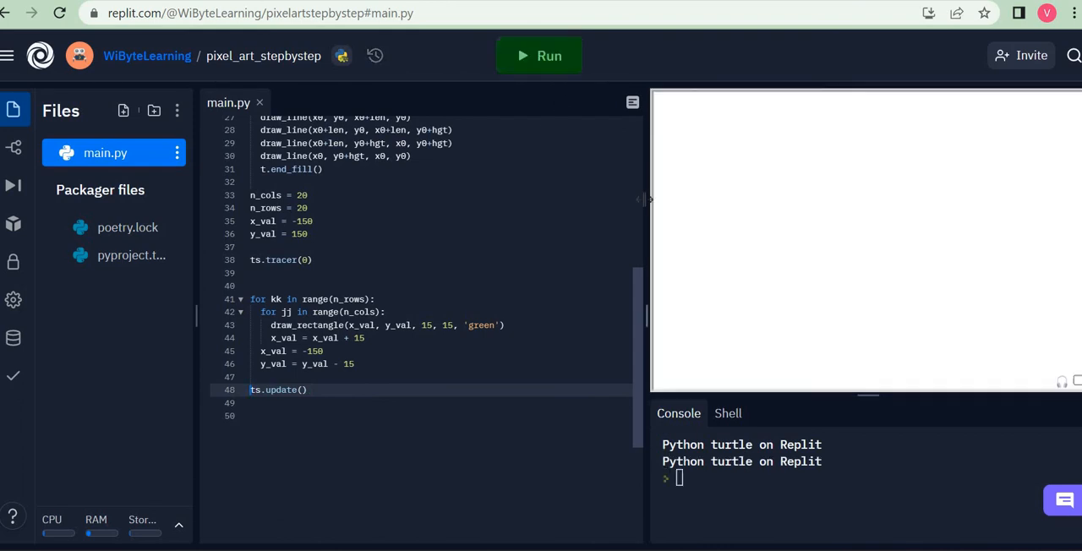
pyautogui.click(537, 56)
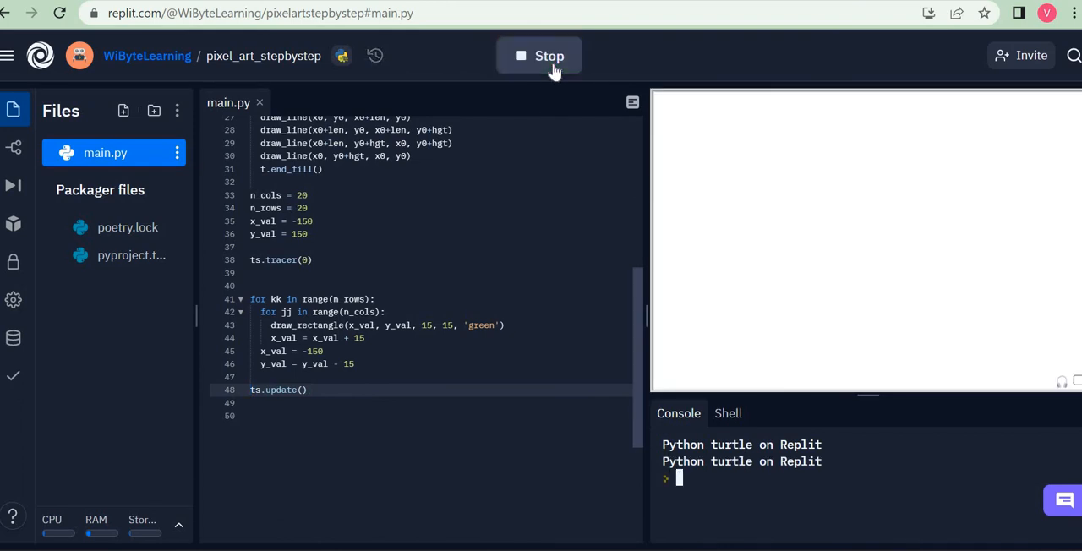